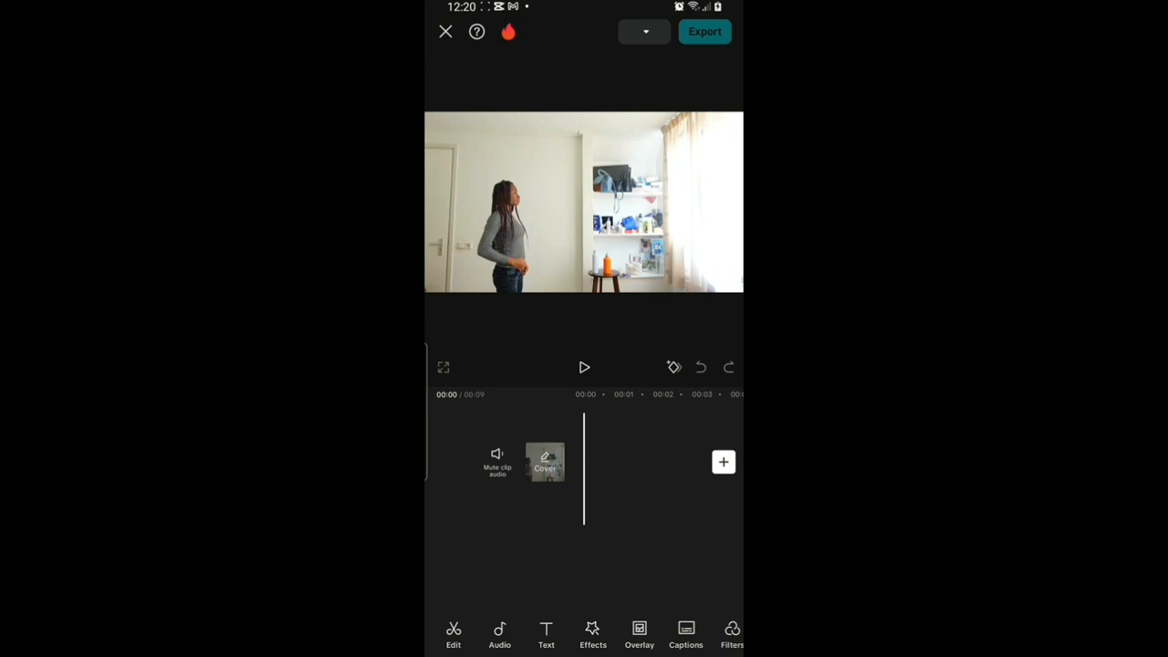
# - Bring up the Overlay options from the bottom toolbar
pyautogui.click(639, 635)
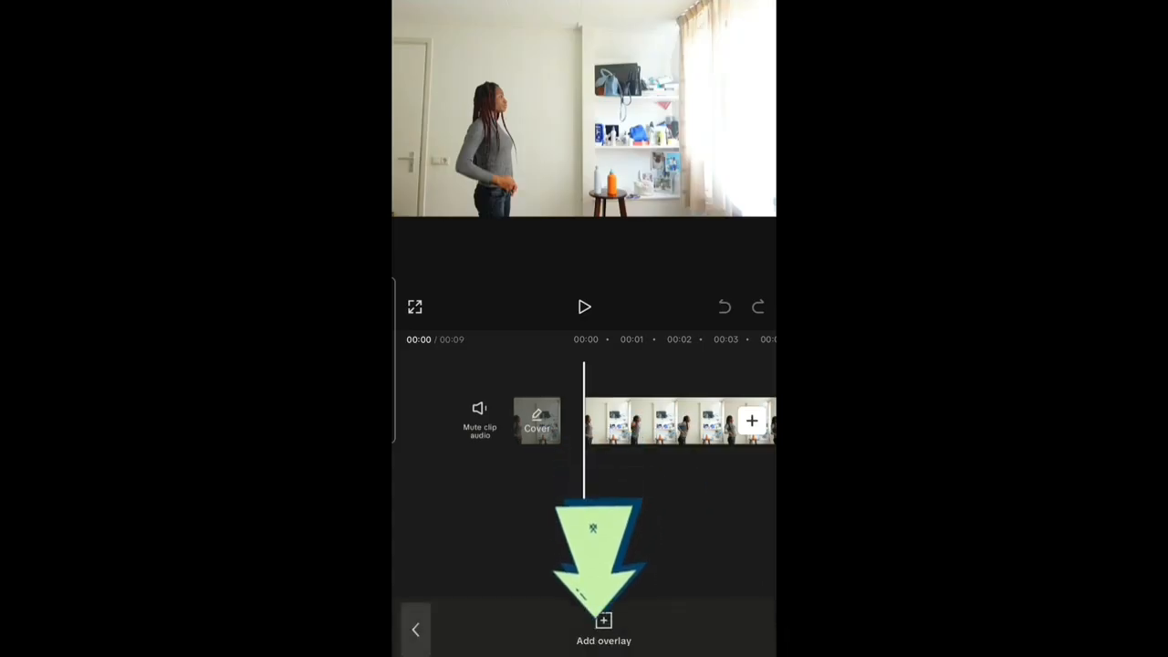
# - Add the same room footage of the woman as an overlay clip
pyautogui.click(602, 630)
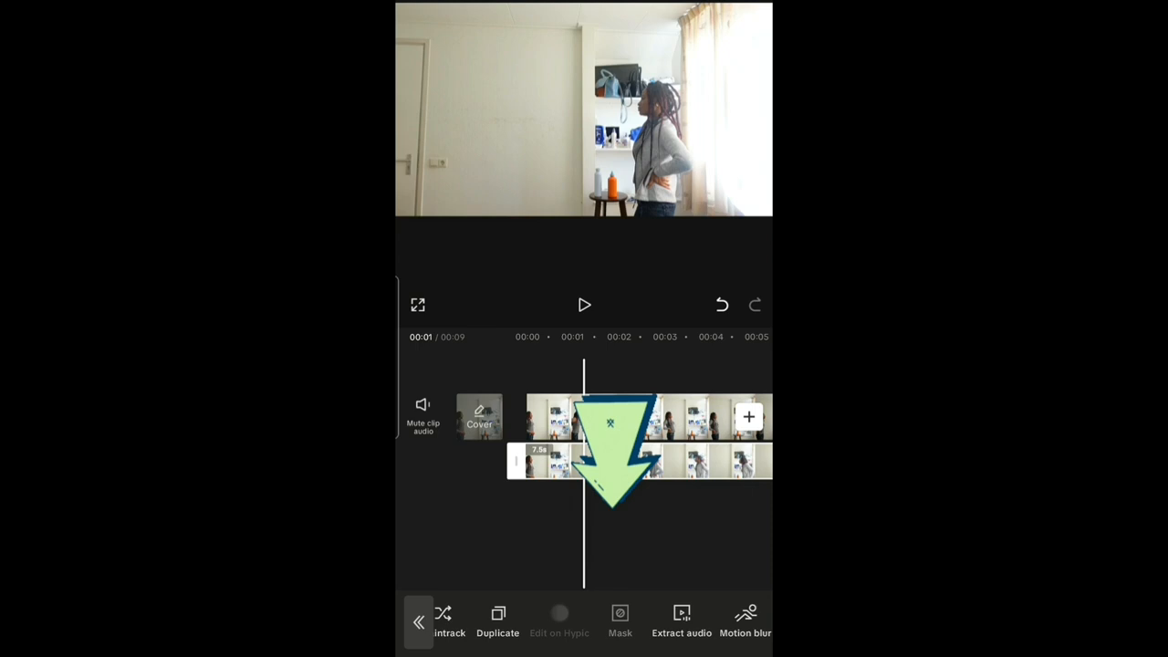
# - Apply a Split mask to the overlay so the woman appears twice, side by side
pyautogui.click(621, 620)
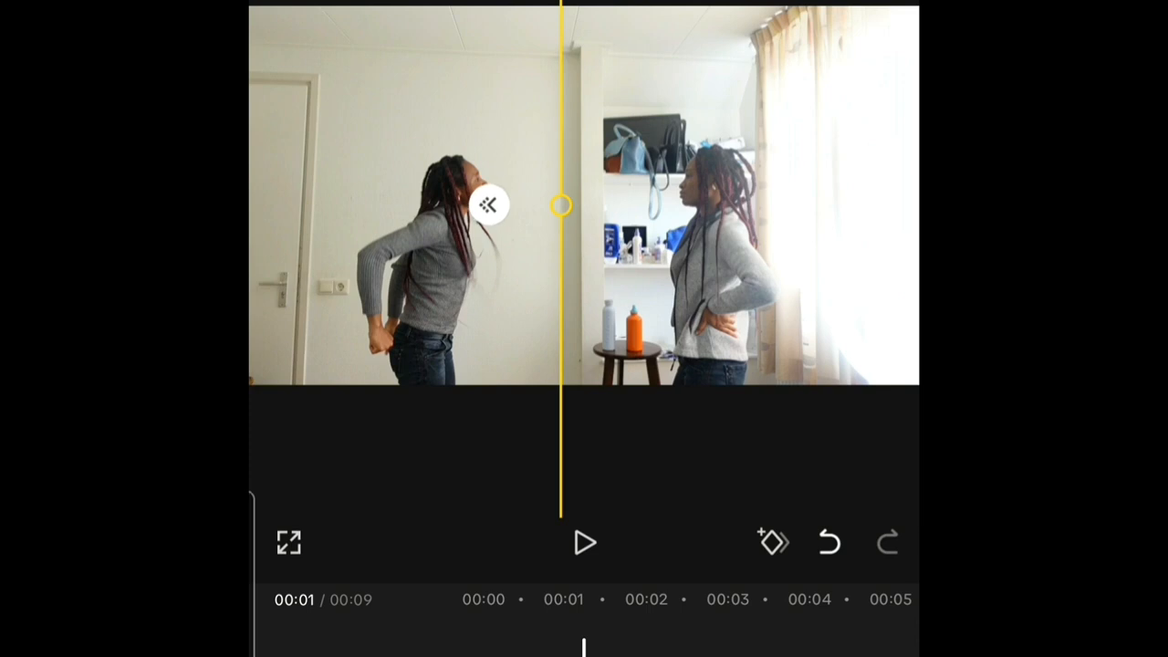
pyautogui.click(584, 542)
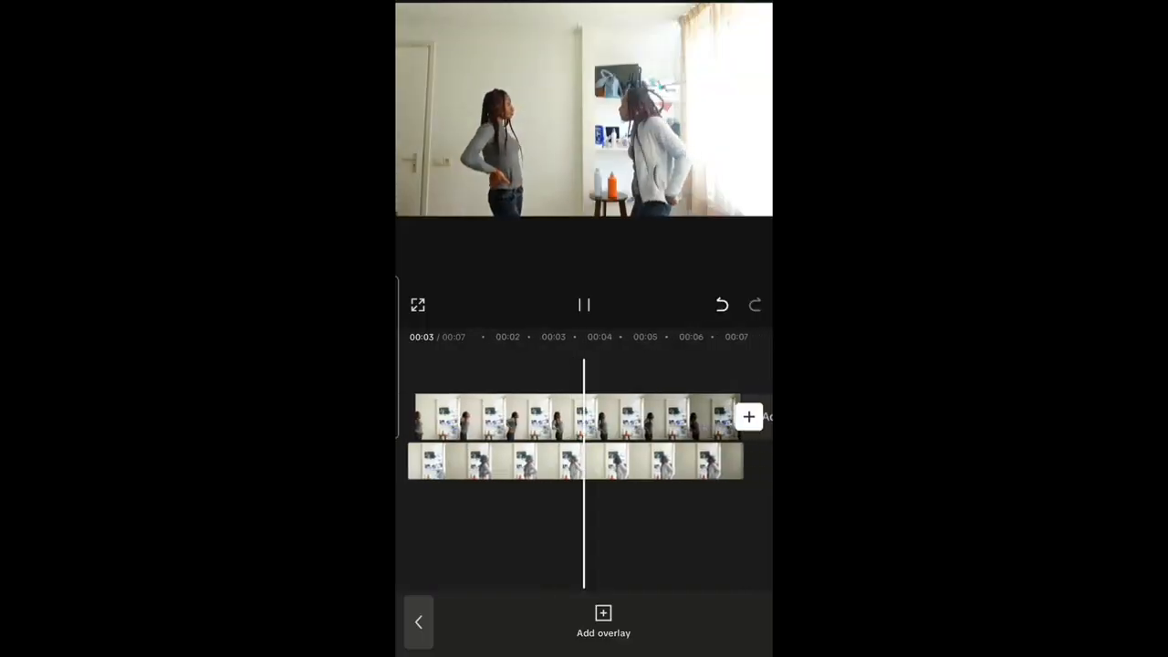